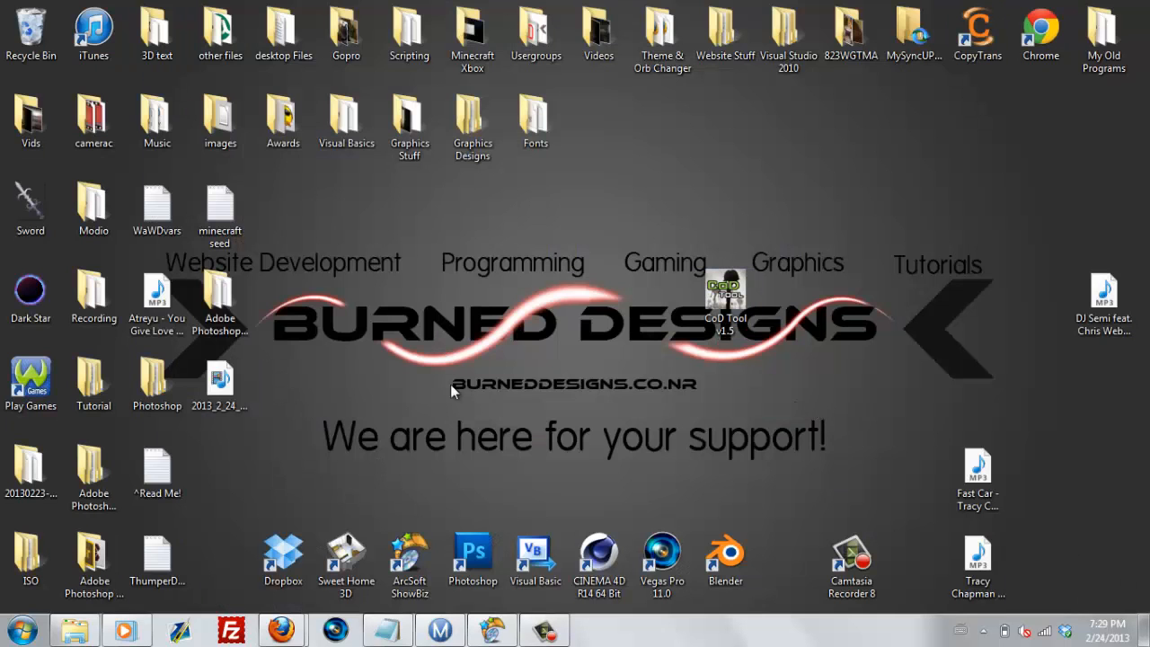
mouse_move(483, 255)
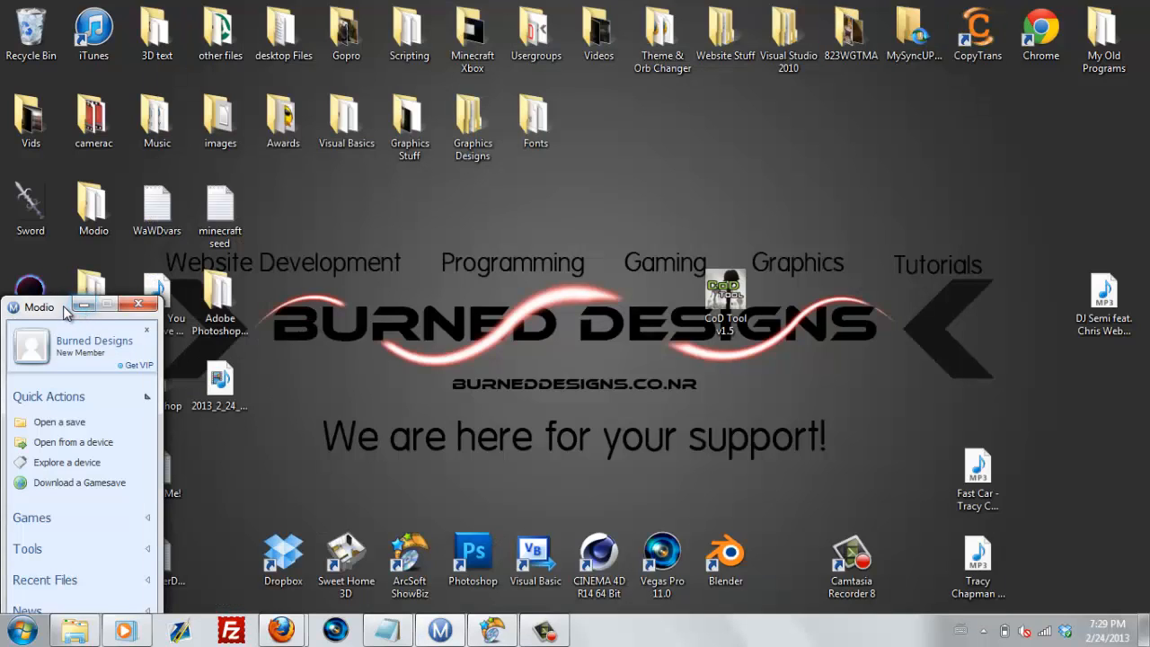
Step: Move the Modio window over to the right side of the desktop
left_click_drag(38, 305, 913, 92)
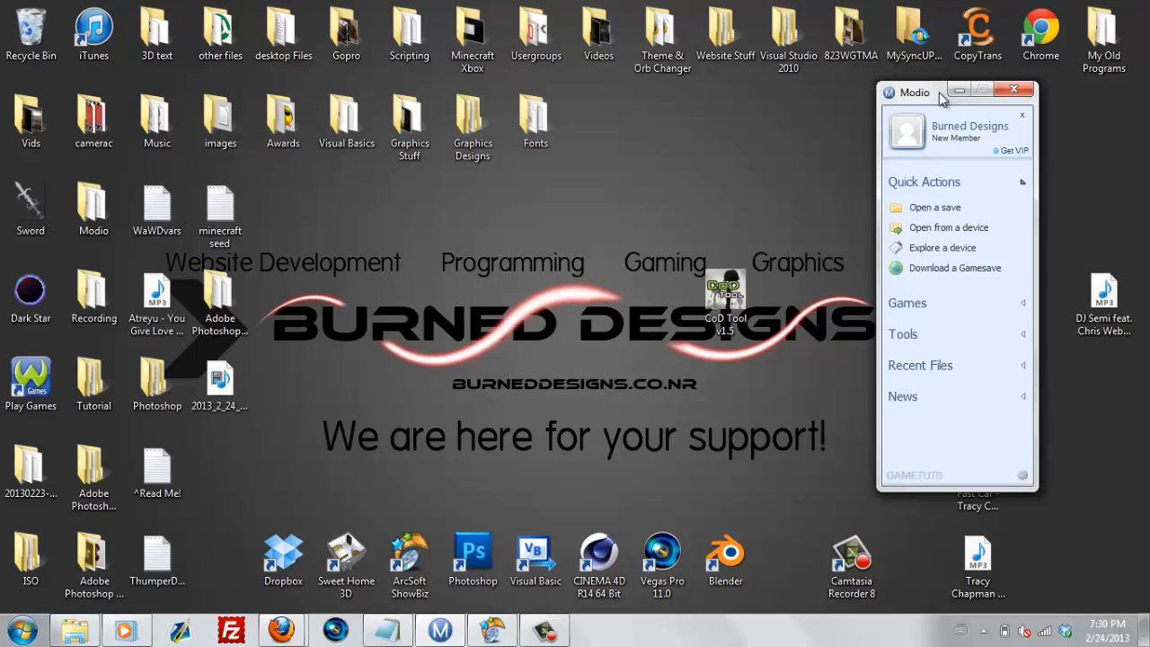
mouse_move(485, 629)
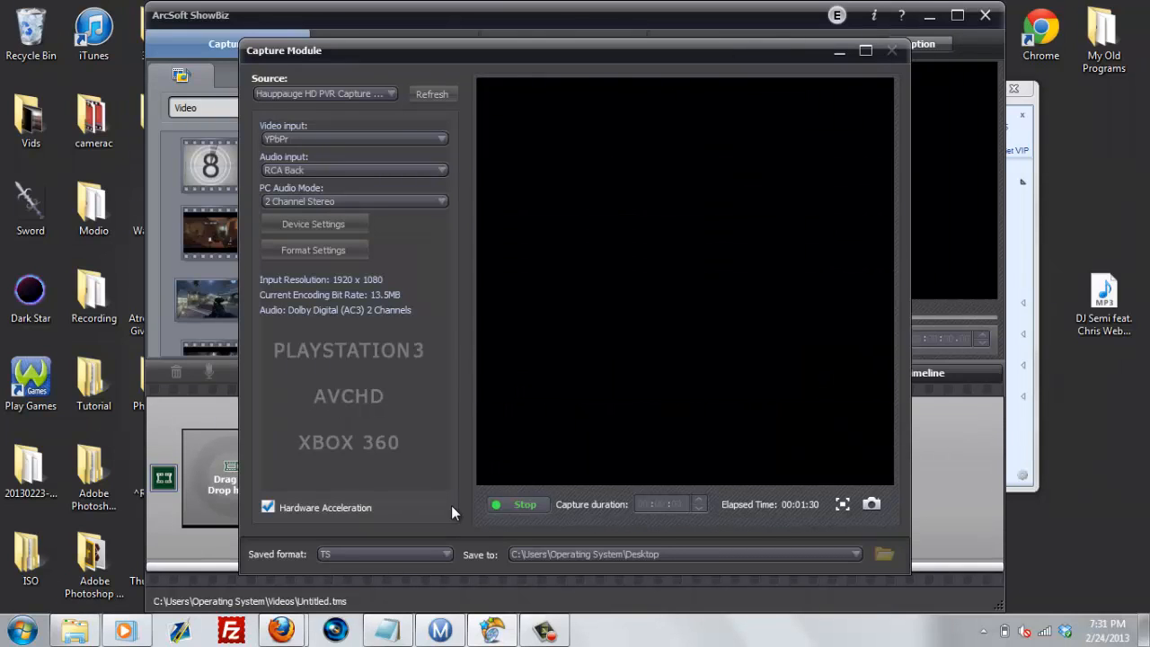
Step: Keep the Capture Module recording while World at War boots to its Press START screen
left_click(525, 503)
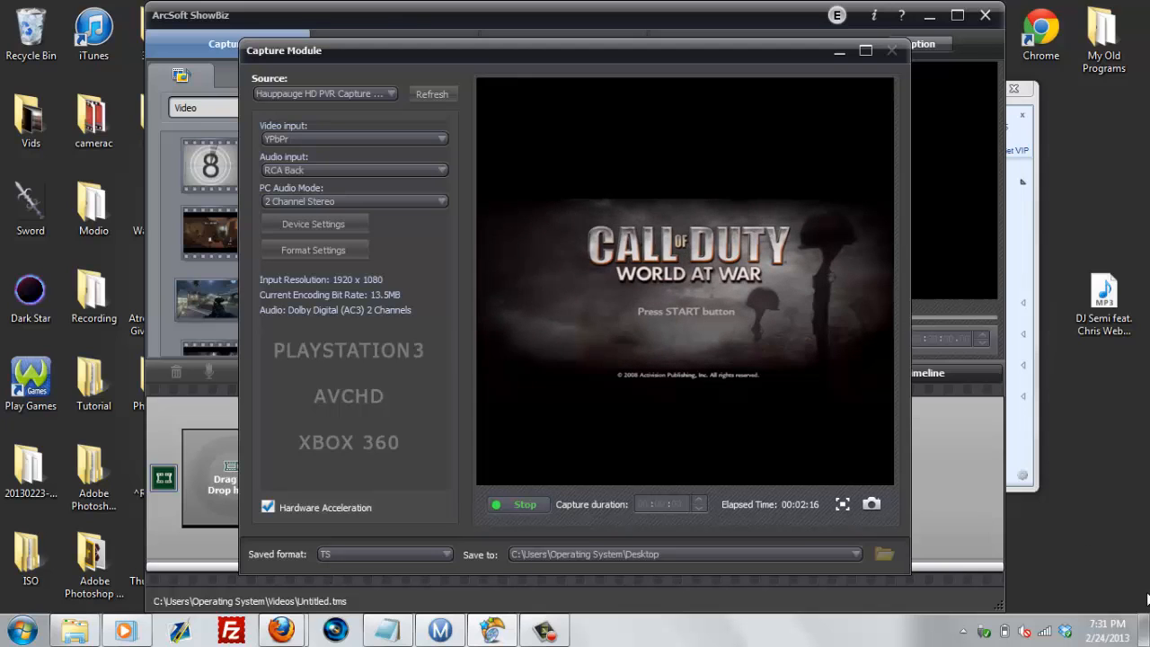
mouse_move(930, 449)
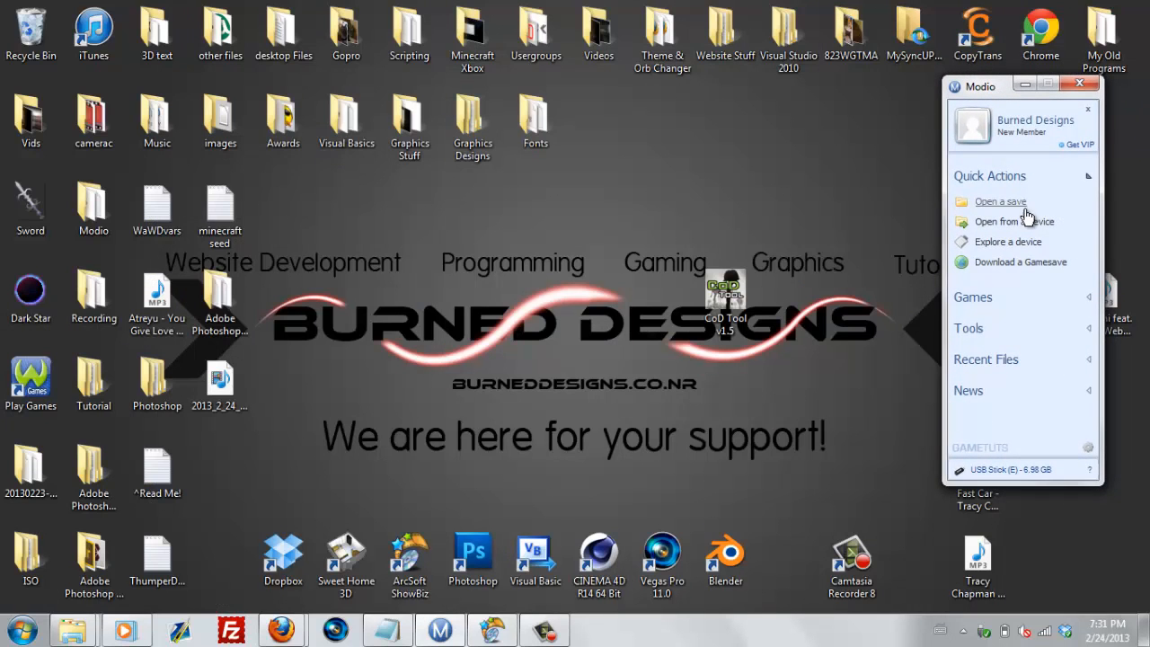
Step: Begin opening a gamesave and browse into Multi Part Gamesave's Part 1 folder
left_click(998, 201)
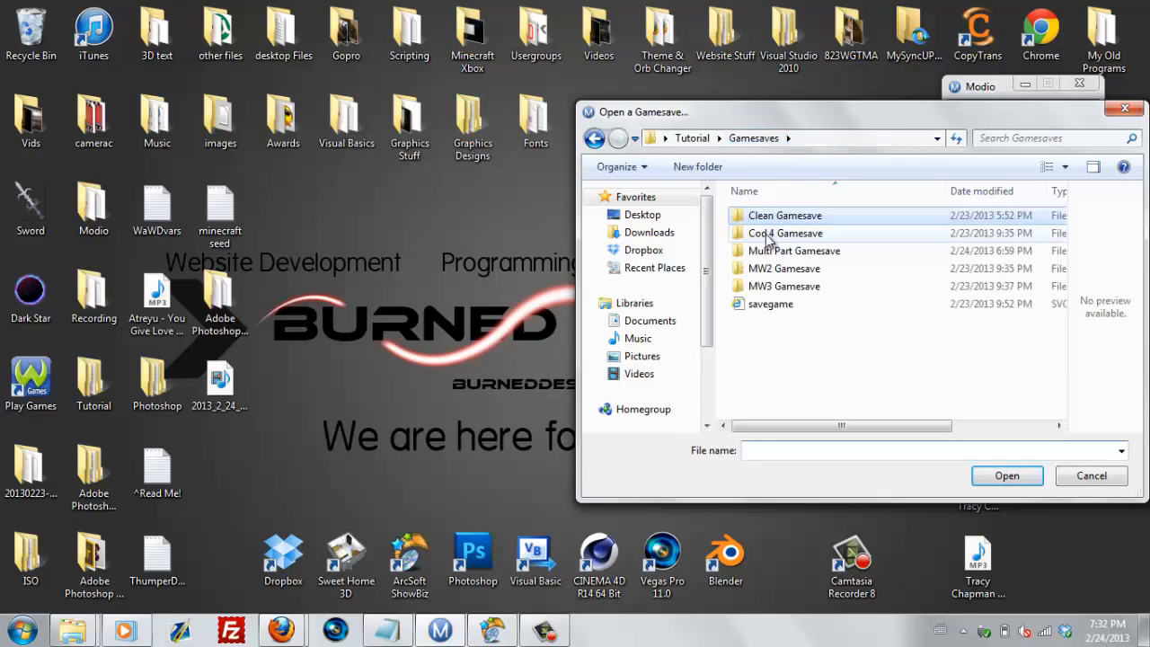
left_click(794, 251)
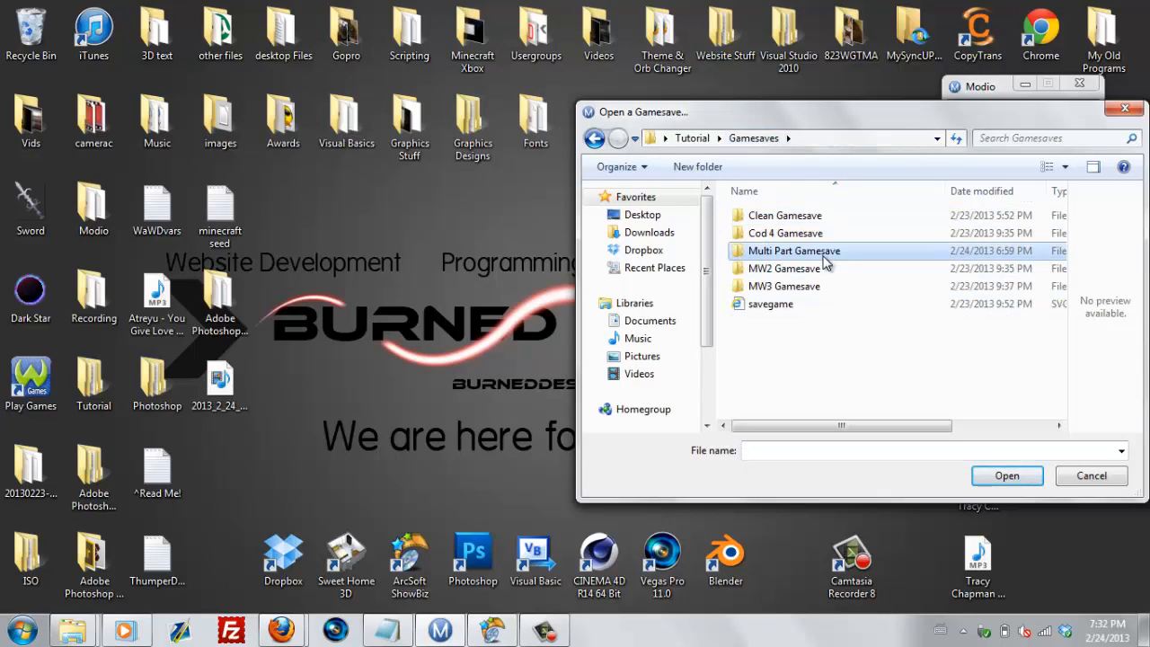
double_click(794, 252)
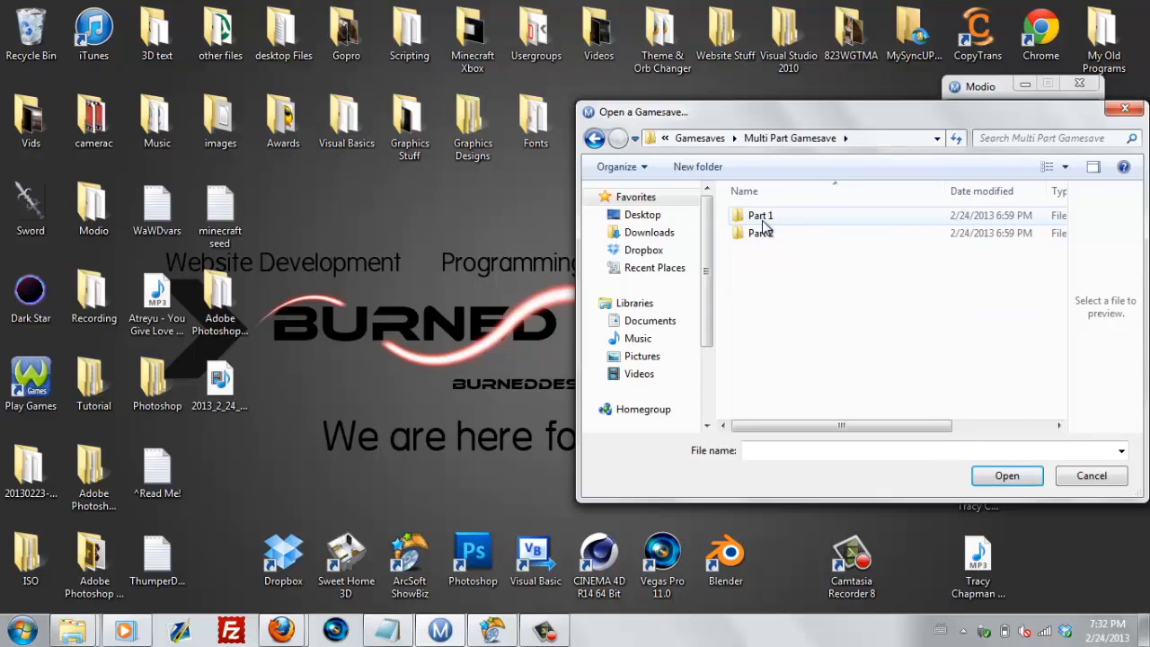
double_click(760, 216)
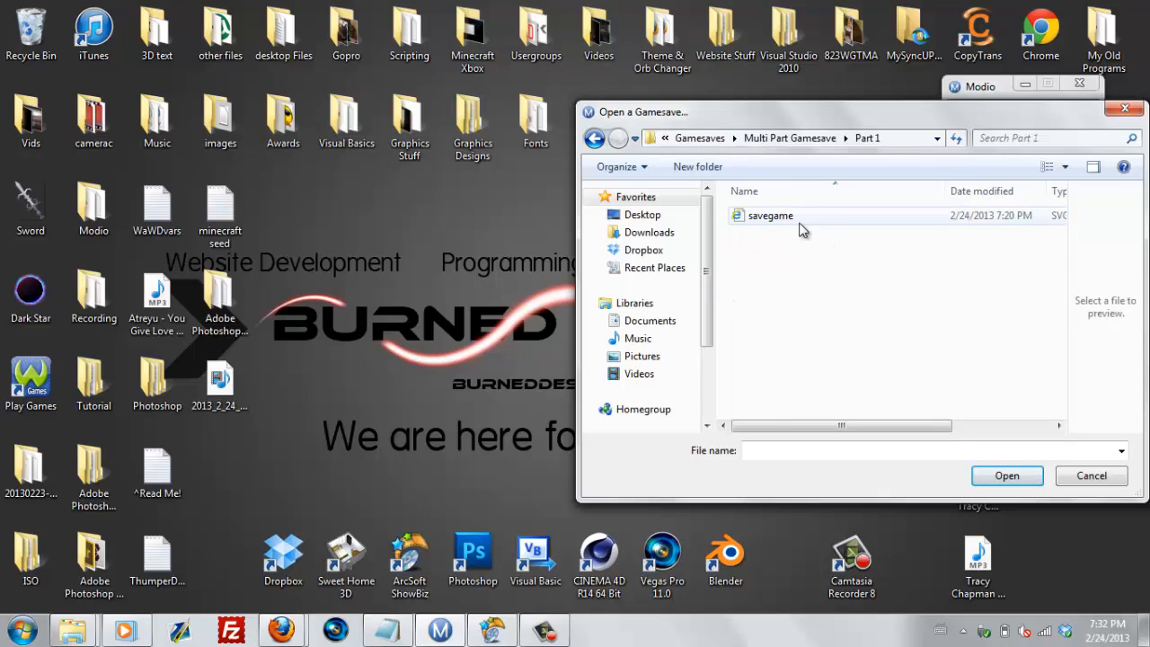
Step: Load Part 1's savegame.svg as a Call of Duty: WaW file and rehash and resign it
left_click(769, 215)
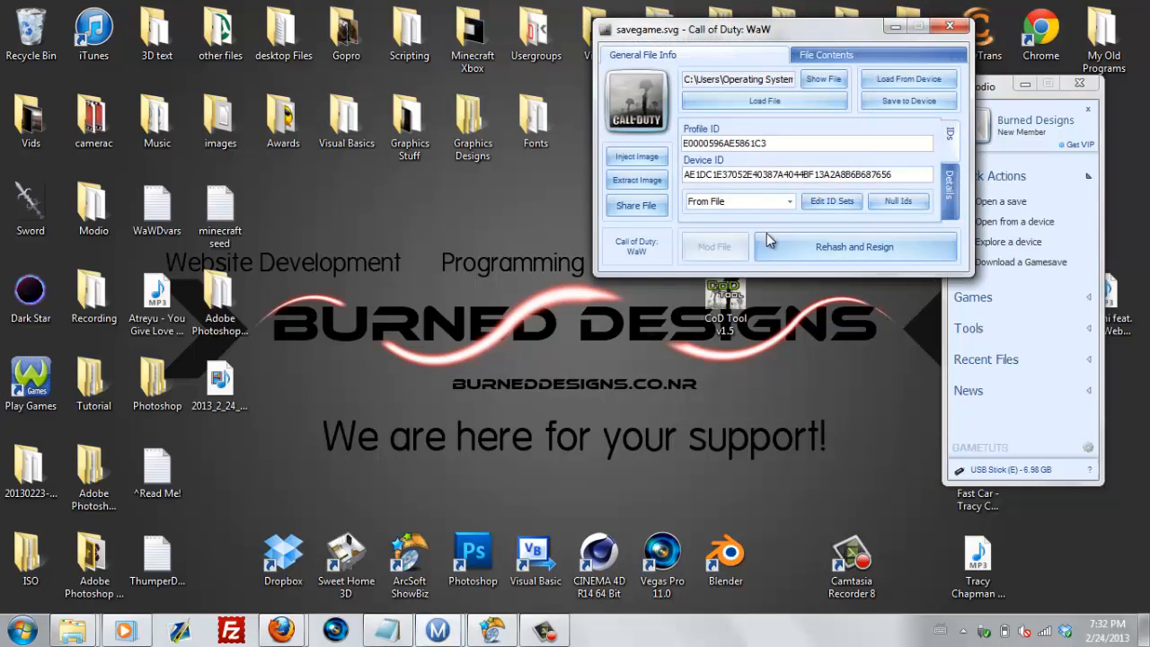
left_click(855, 246)
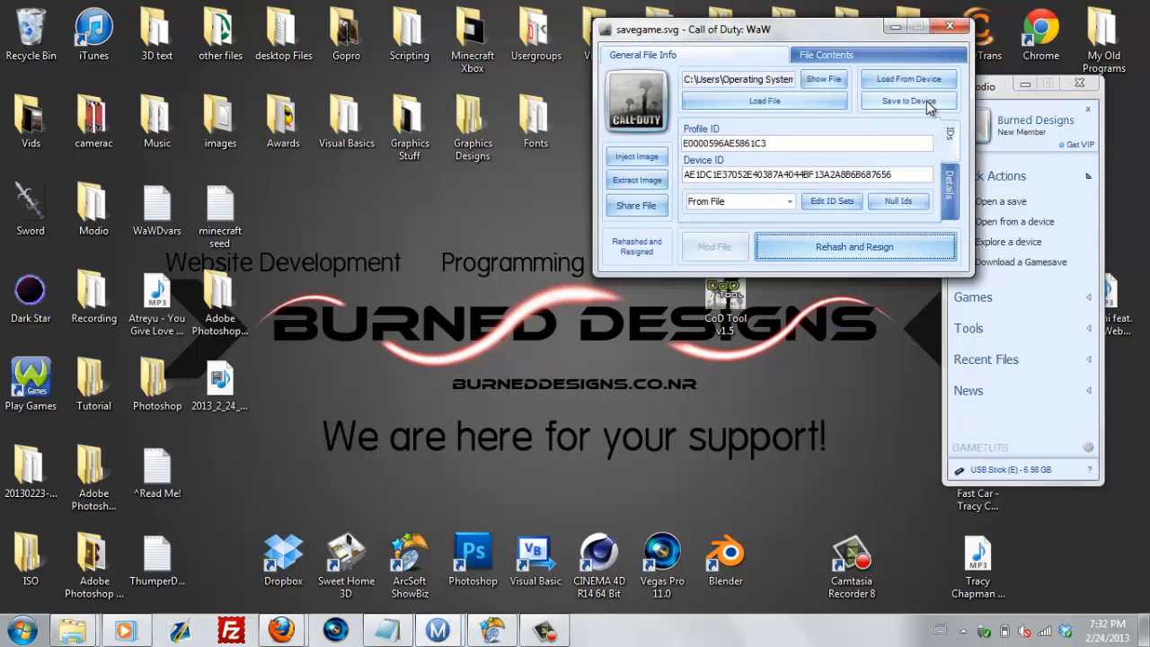
left_click(909, 101)
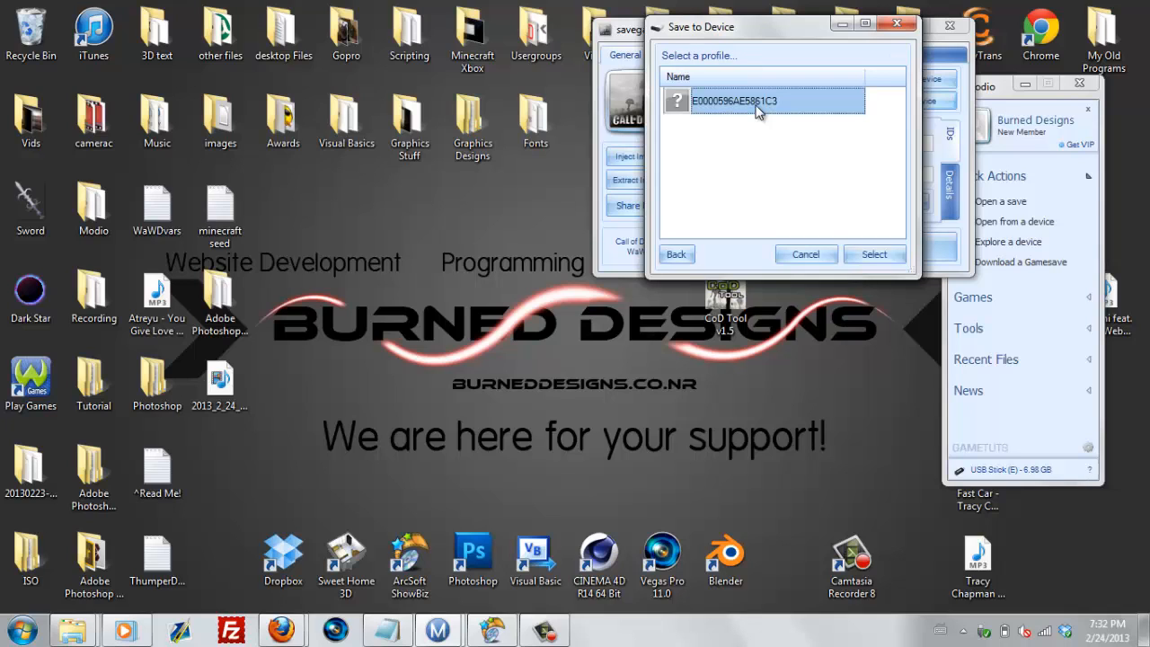
left_click(873, 255)
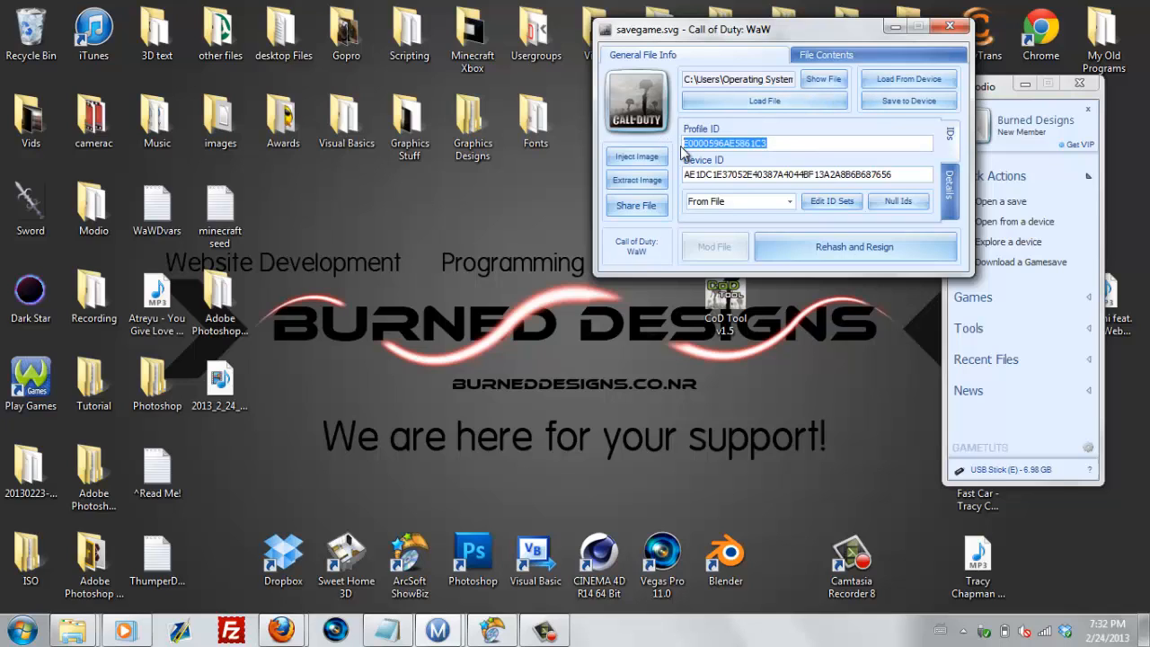
left_click(806, 174)
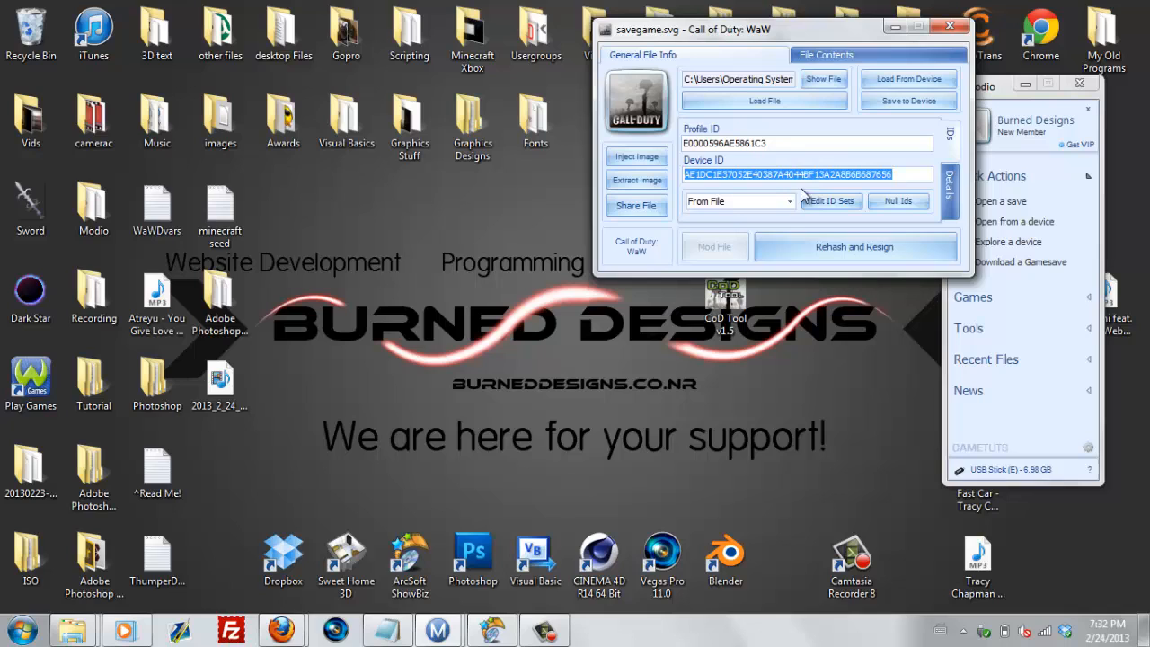
left_click(855, 247)
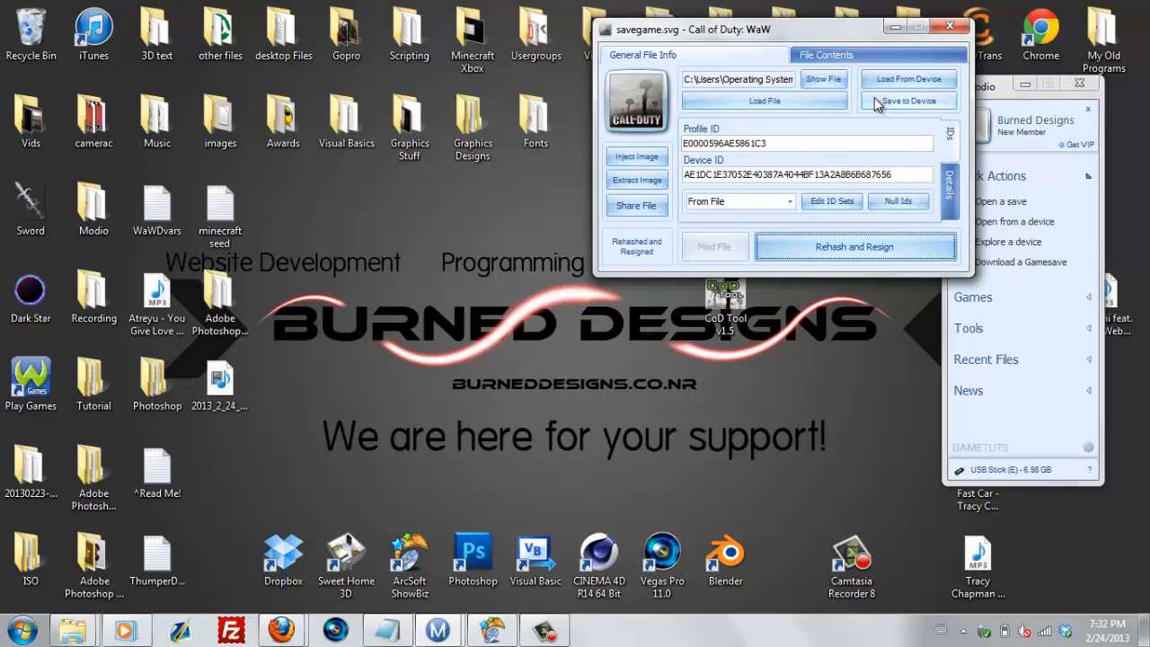
Step: Write the resigned save to the USB drive, then safely eject the drive and clear the notice
left_click(948, 27)
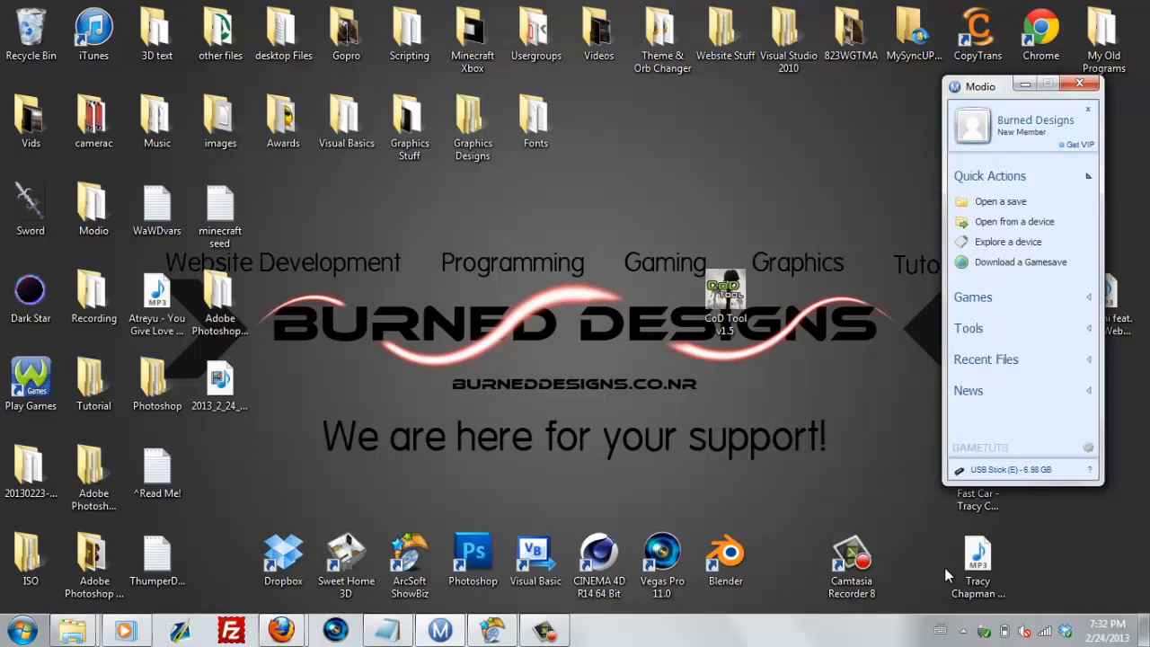
left_click(978, 560)
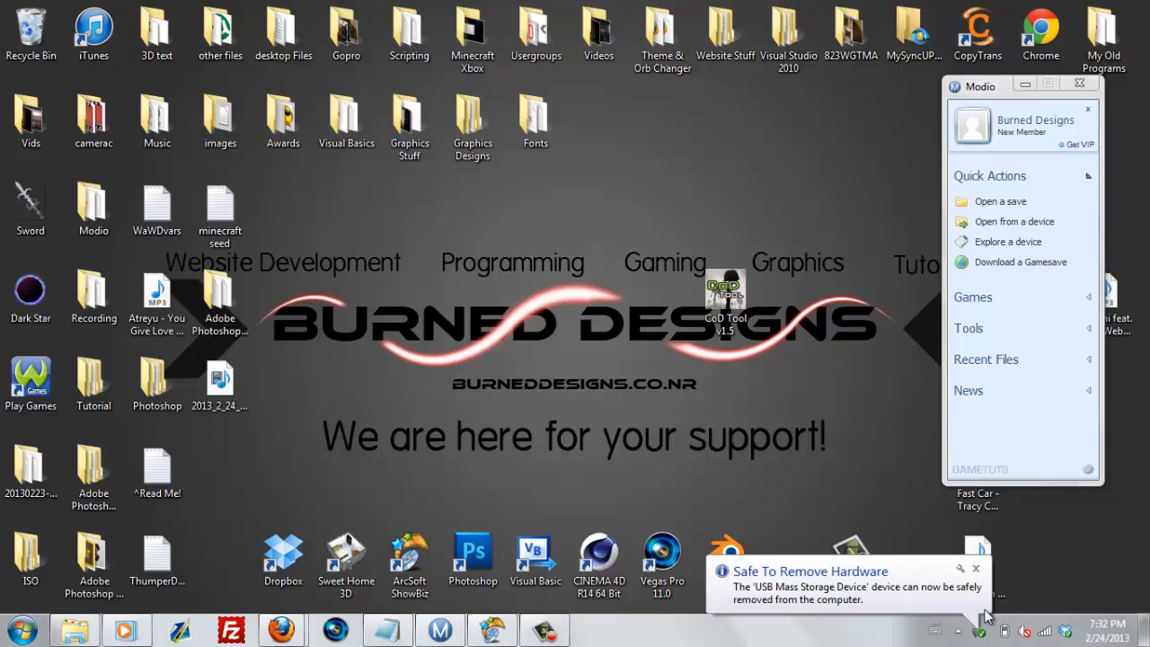
left_click(978, 568)
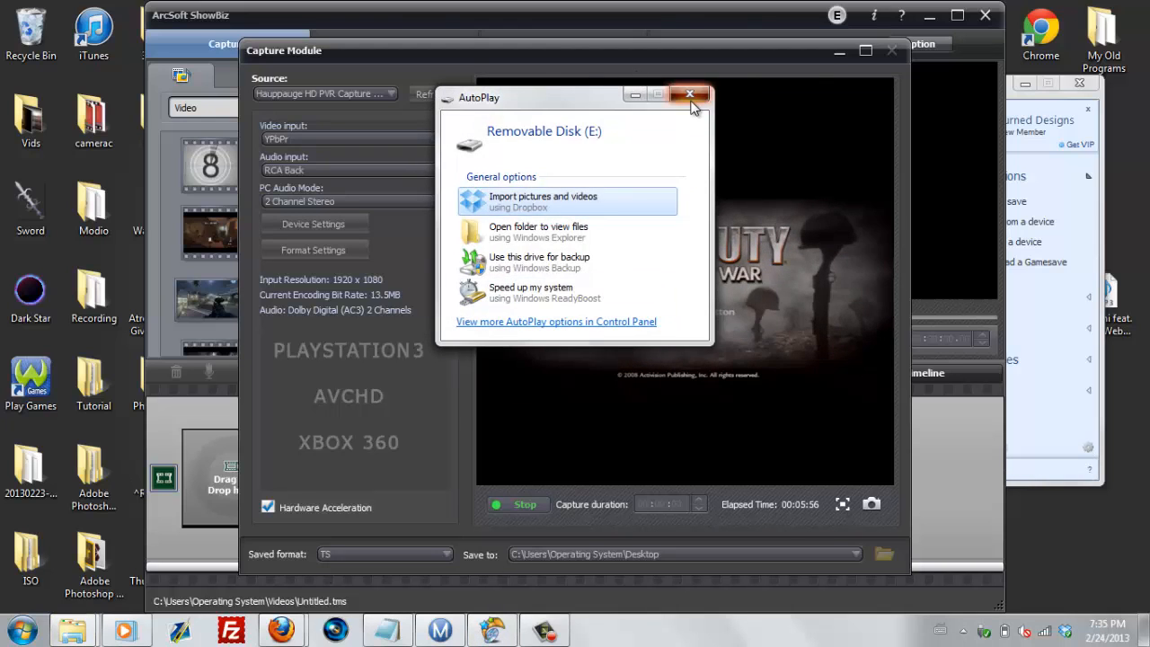
Step: Close the AutoPlay prompt for the reinserted Removable Disk (E:)
left_click(694, 94)
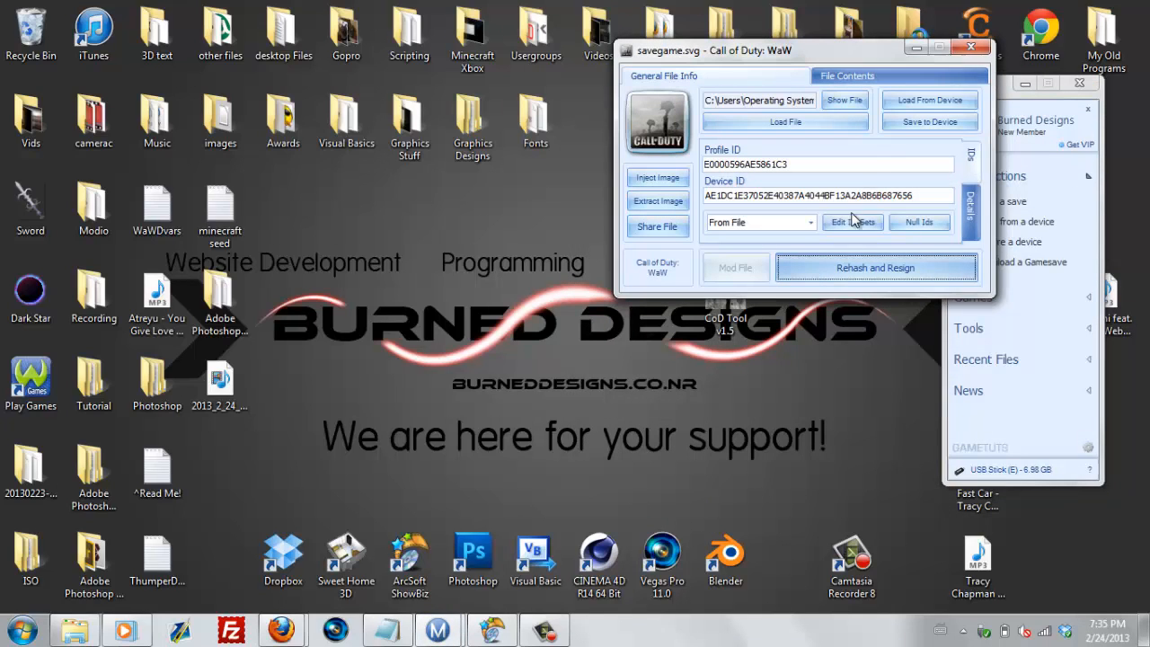
Step: Save the second WaW save part back to the USB device and close its file
left_click(876, 266)
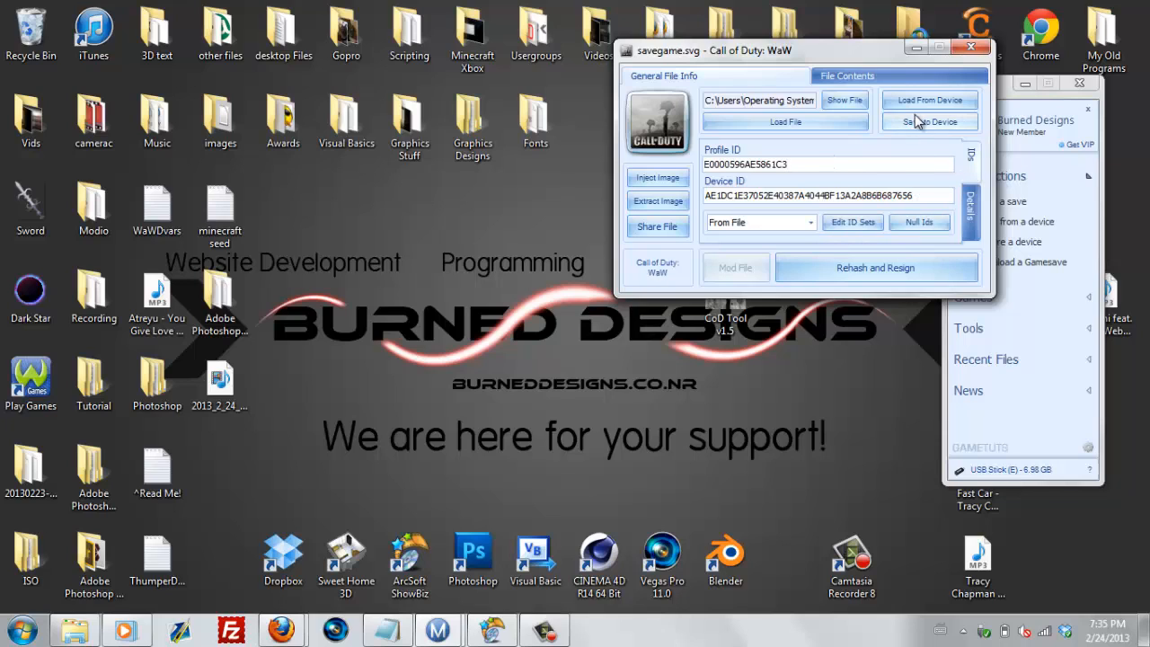
left_click(929, 122)
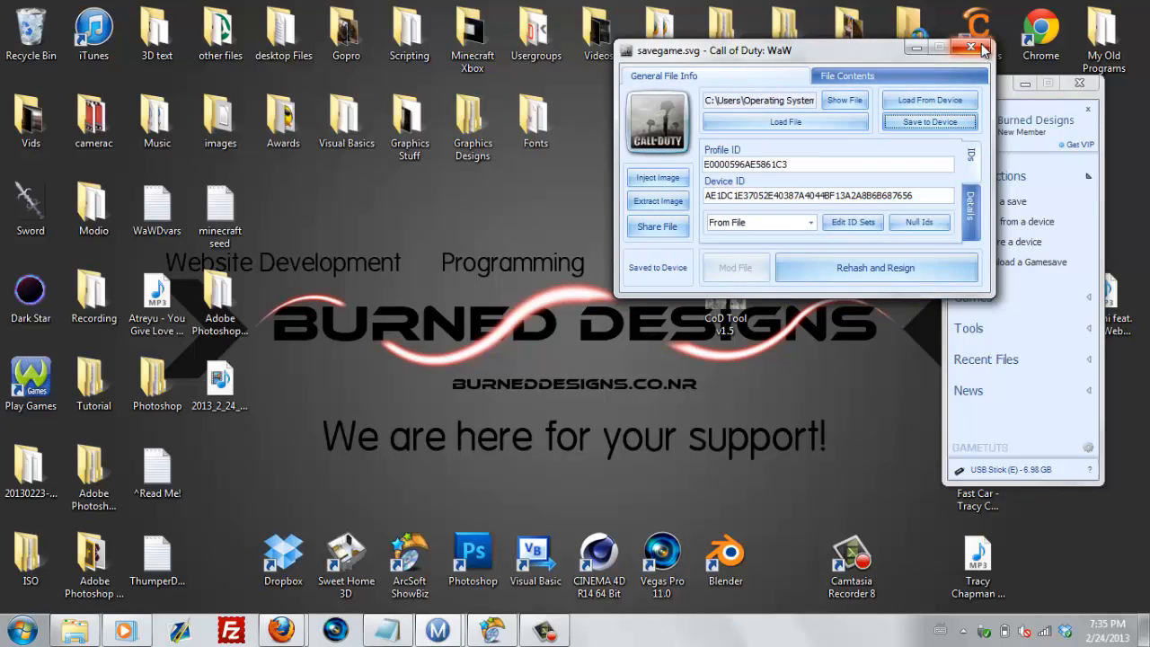
left_click(966, 47)
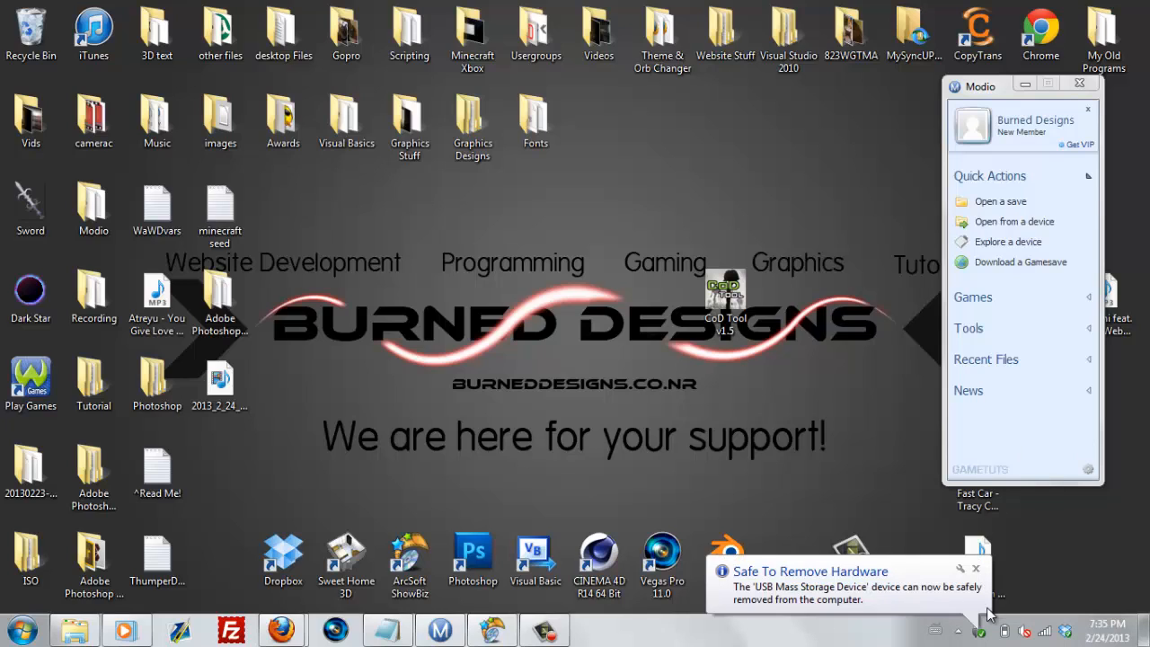
Step: Dismiss the Safely Remove Hardware notice after ejecting the USB drive
left_click(975, 572)
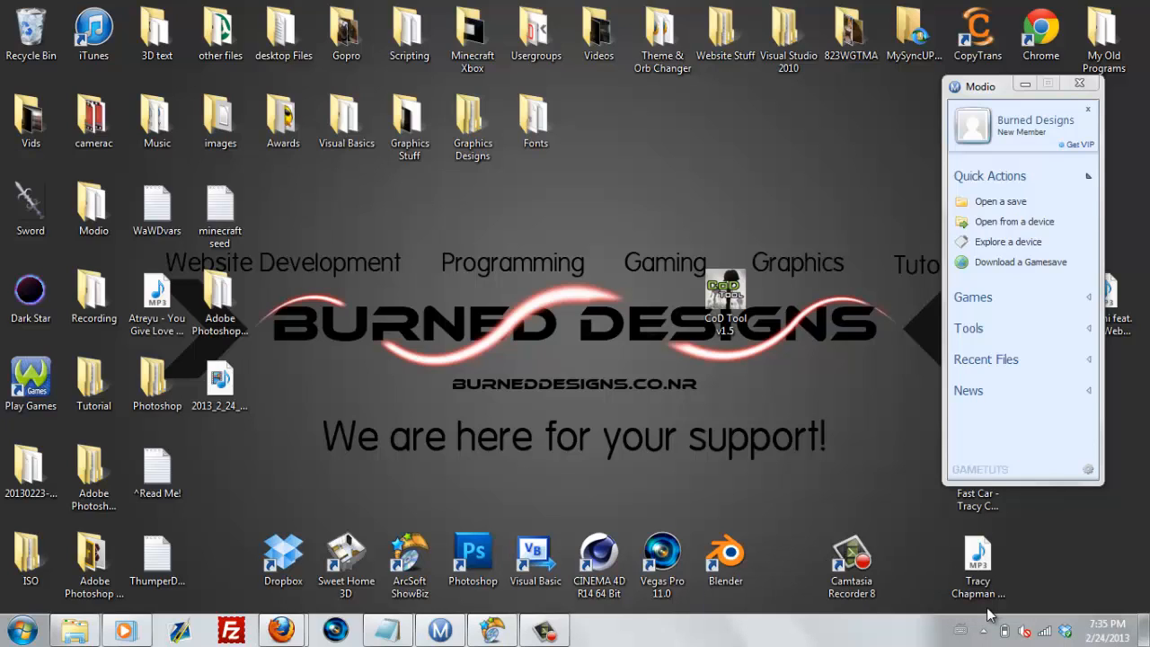